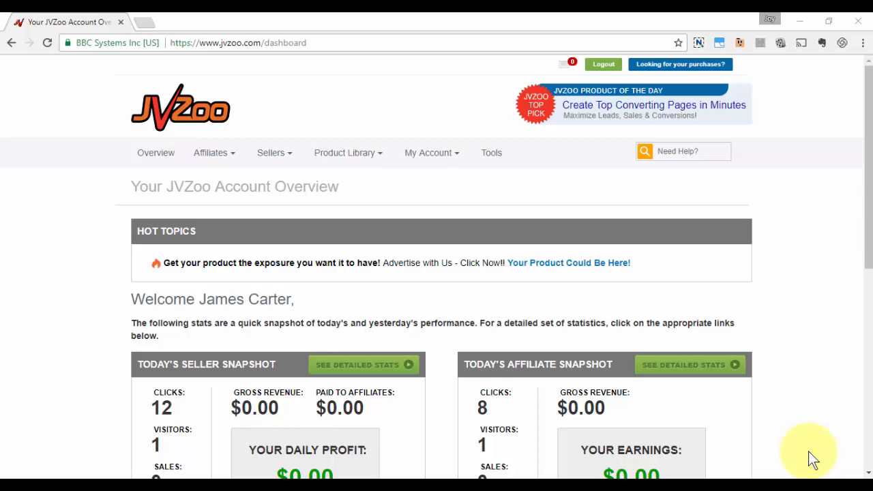
Go to the Seller's Dashboard from the Sellers menu to view the product list.
left_click(270, 153)
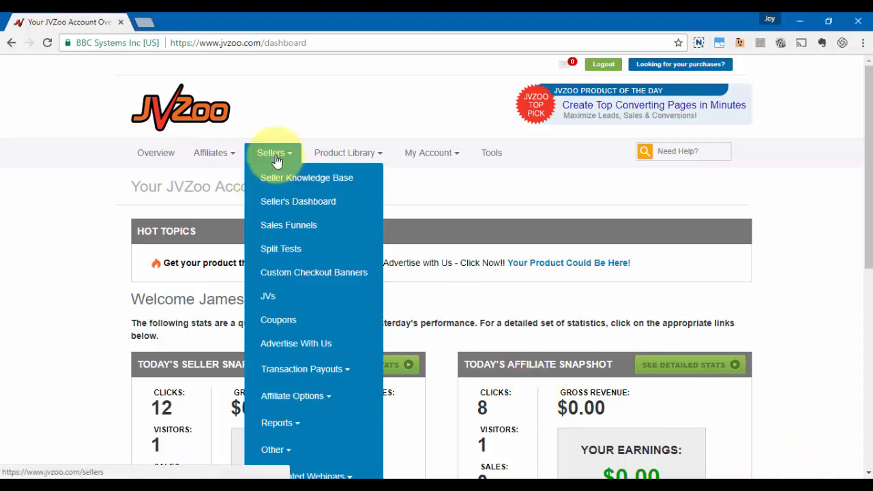
mouse_move(297, 202)
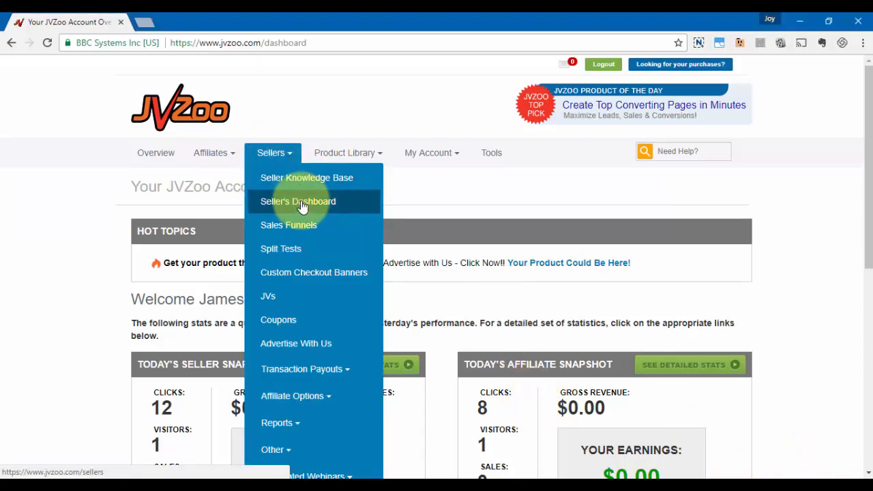
left_click(297, 202)
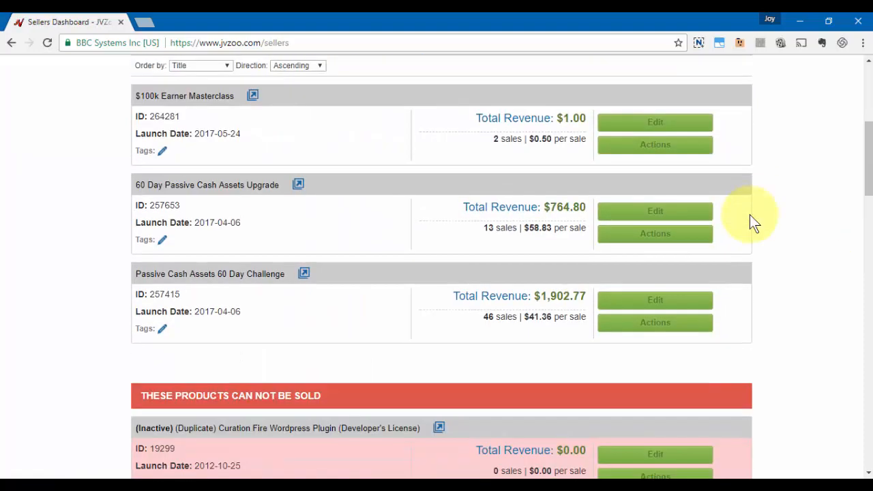
mouse_move(655, 300)
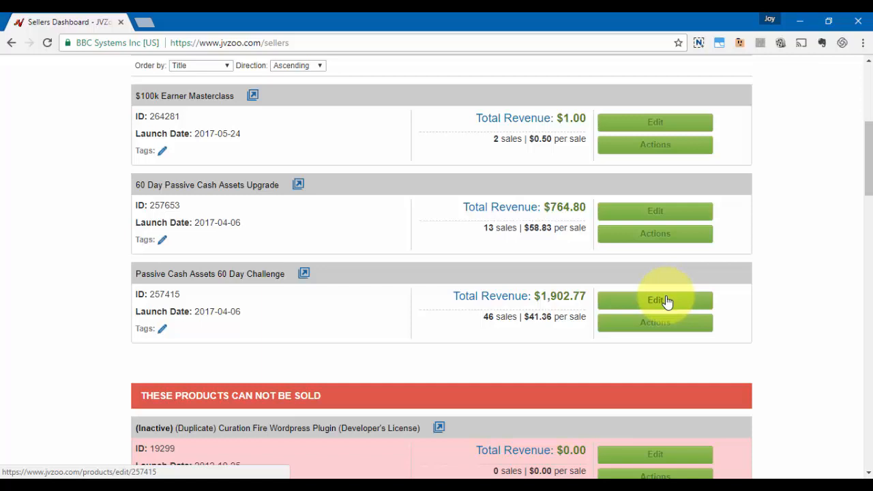
Edit Passive Cash Assets 60 Day Challenge and switch to the new Product Edit page.
left_click(655, 300)
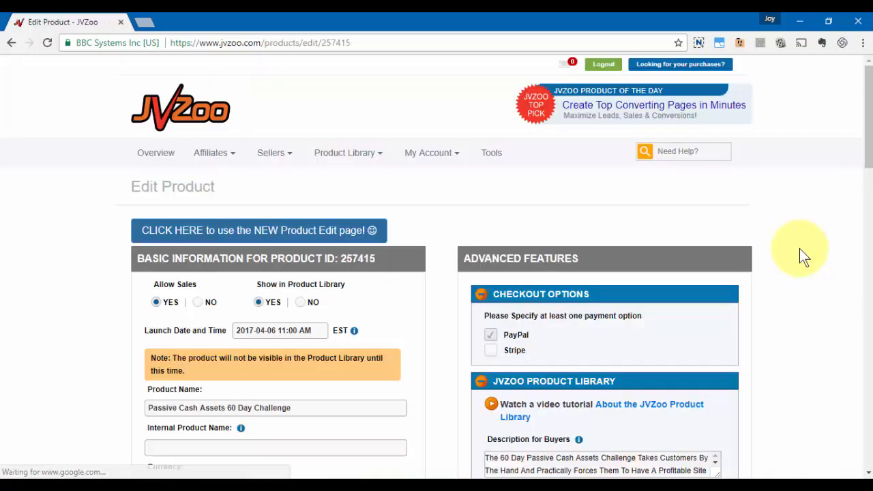
scroll("down", 3)
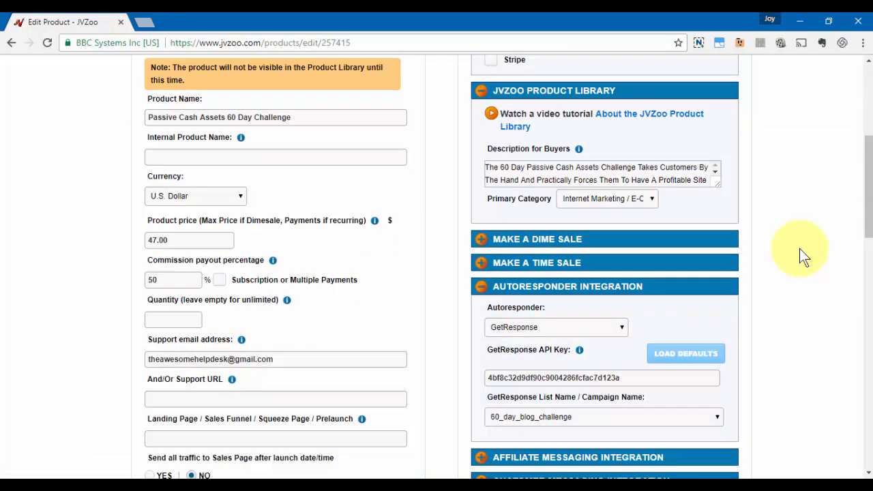
scroll("down", 3)
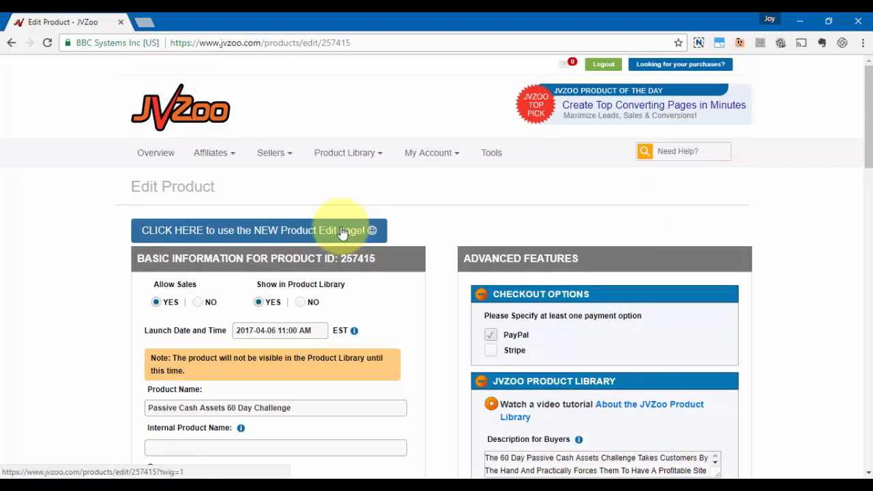
left_click(258, 229)
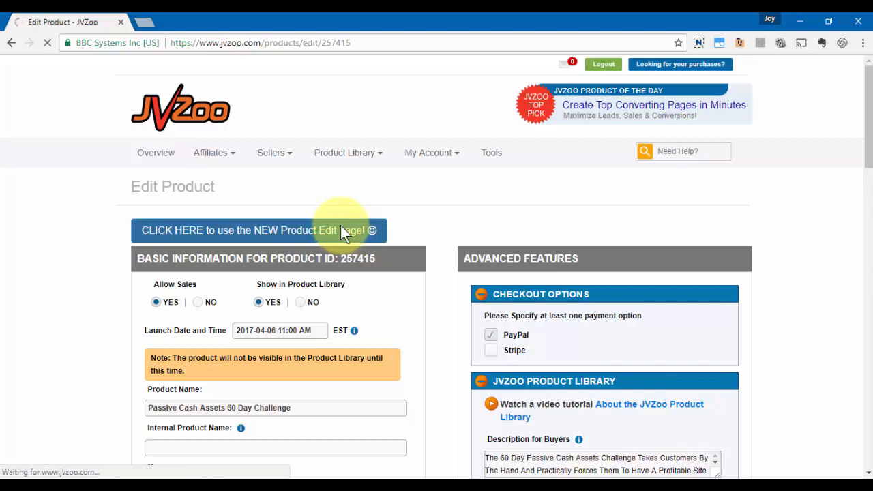
left_click(258, 229)
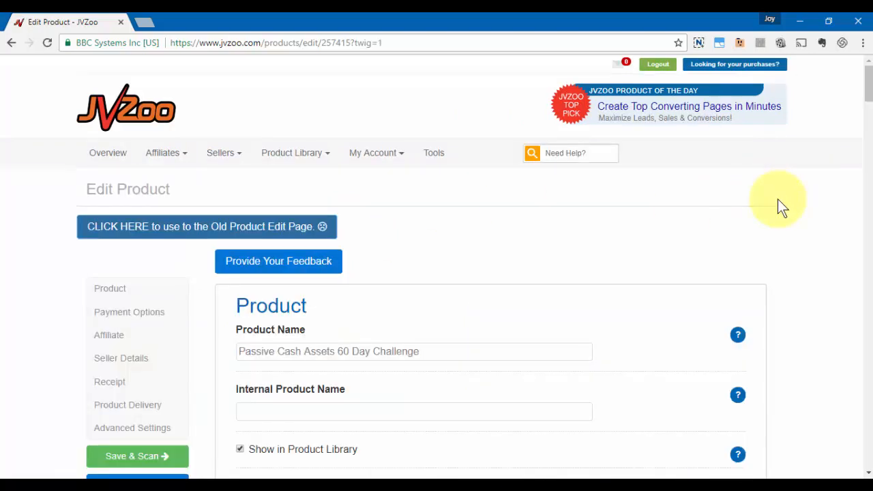